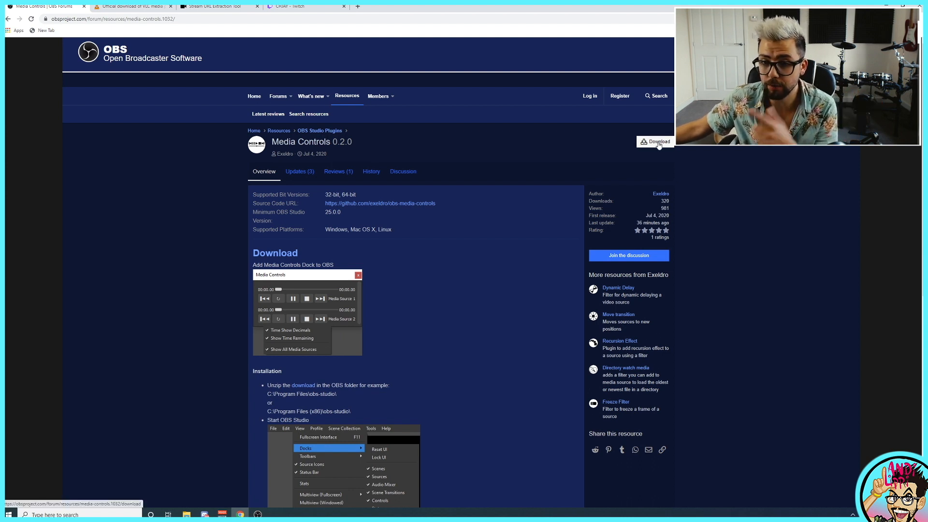
Download media-controls-0.2.0-win64.zip from the Media Controls resource page
click(656, 141)
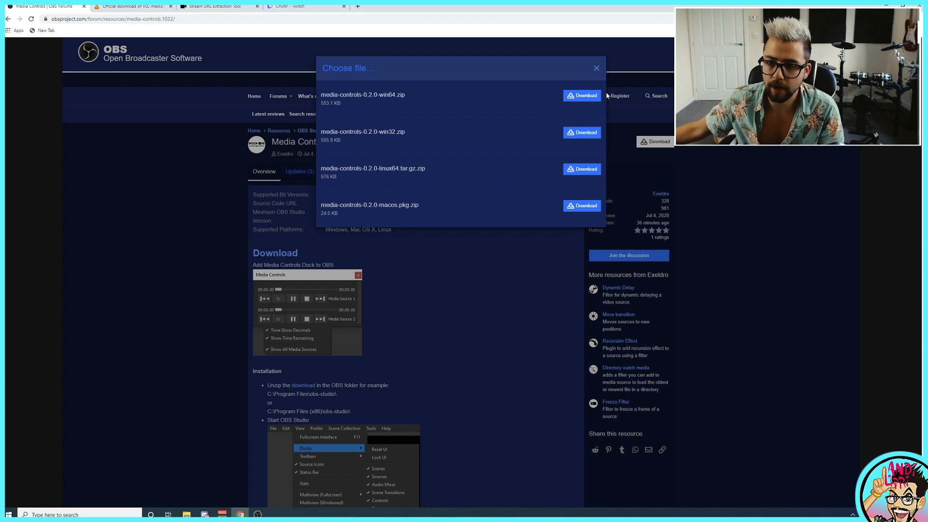
click(580, 95)
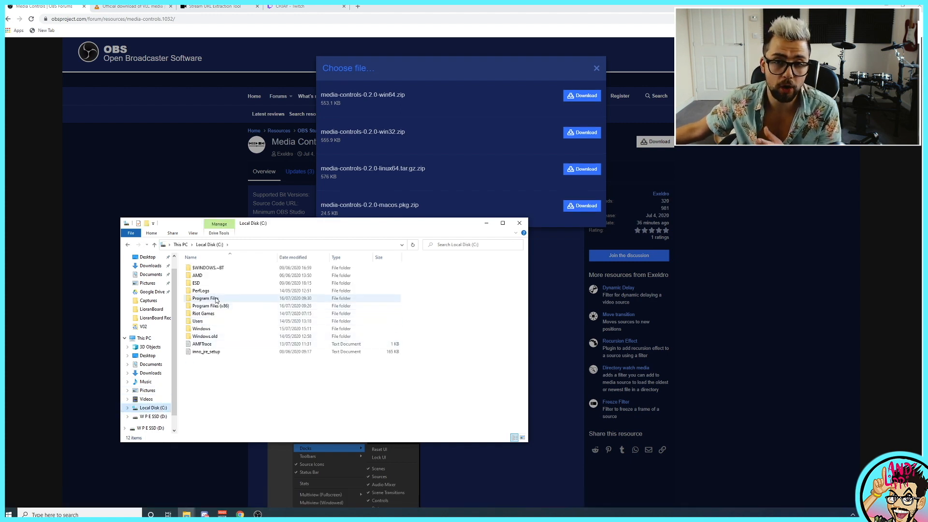
Go into Program Files > obs-studio and dismiss the Replace or Skip Files prompt
double_click(205, 297)
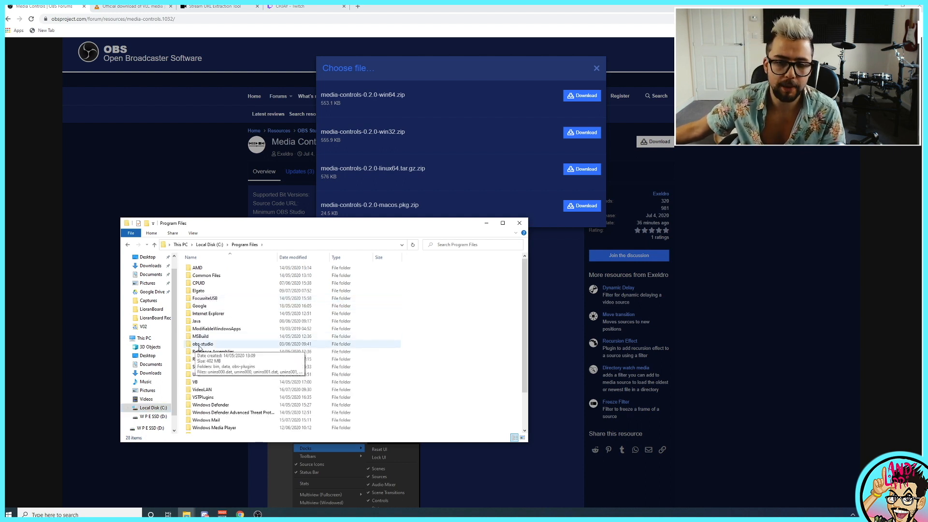
double_click(202, 343)
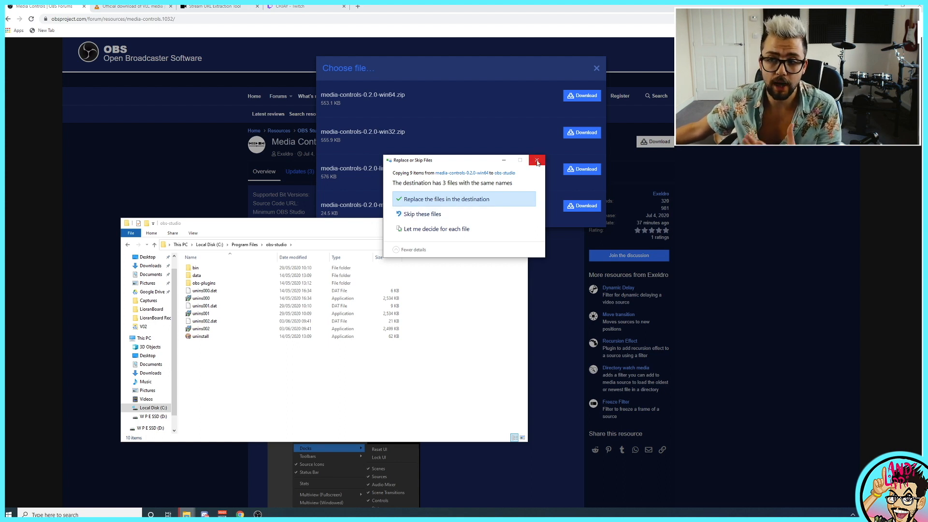
mouse_move(536, 161)
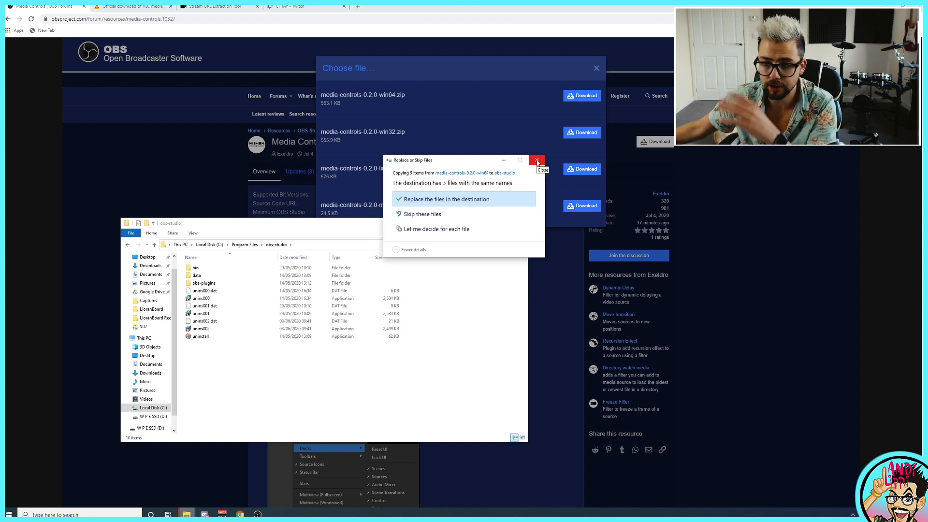
click(536, 162)
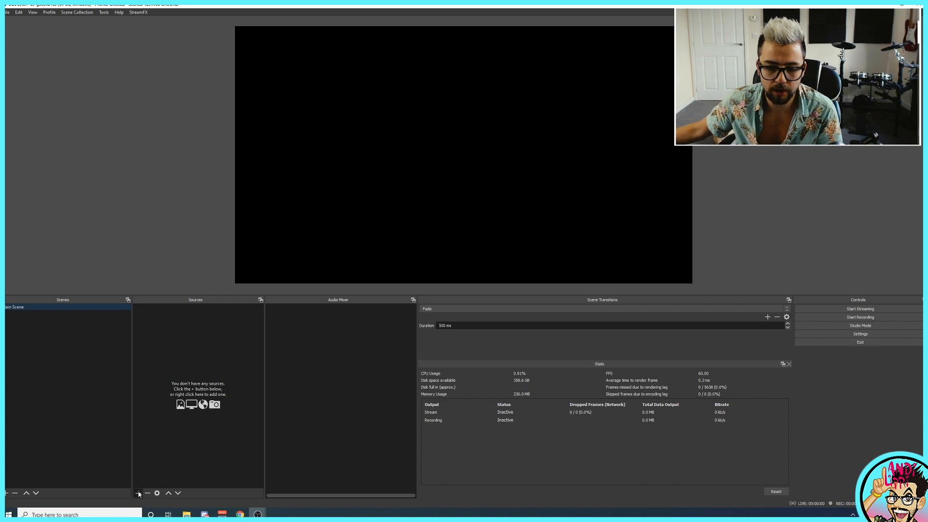
Add a Media Source to the scene playing the local Andi intro 6 video
click(138, 493)
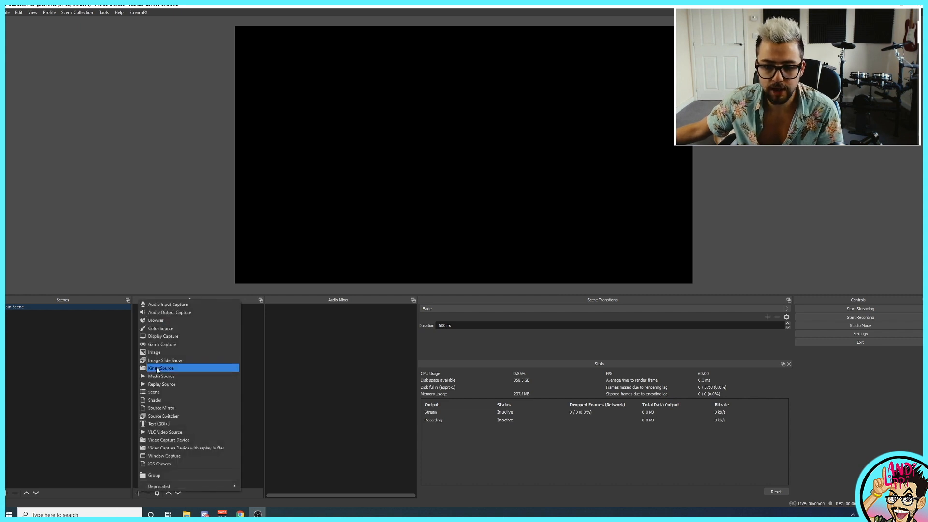
click(161, 376)
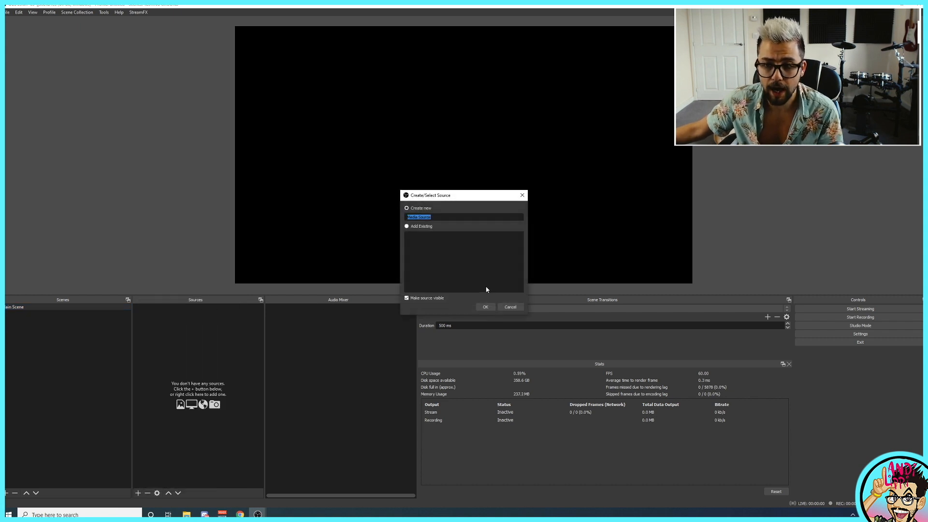
click(484, 307)
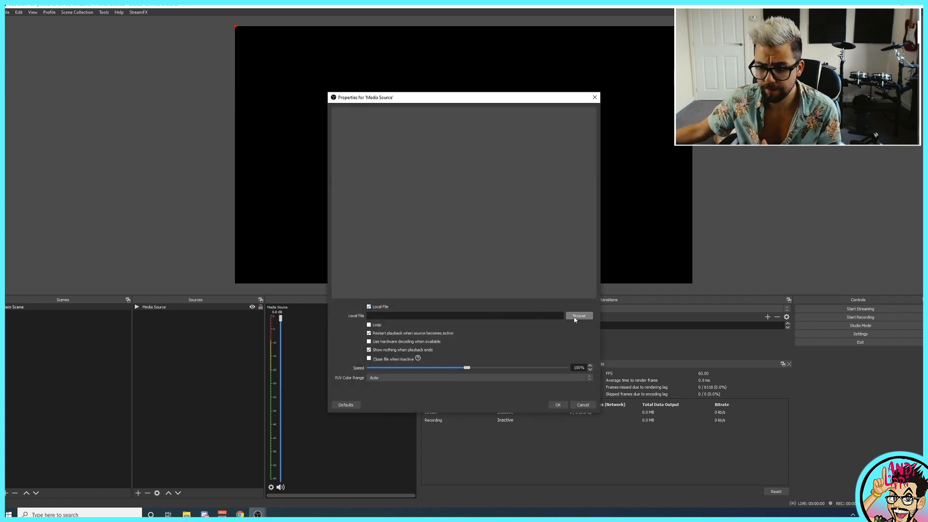
click(579, 315)
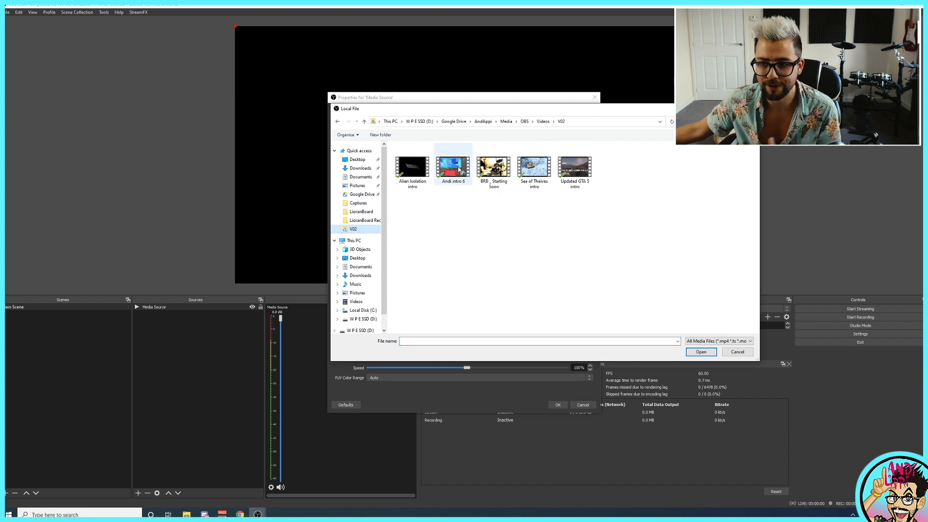
click(493, 165)
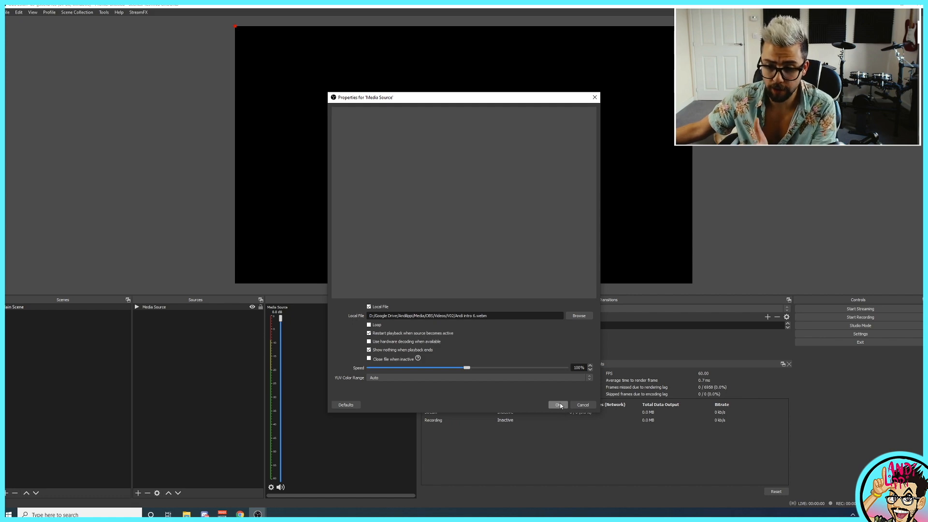
click(556, 403)
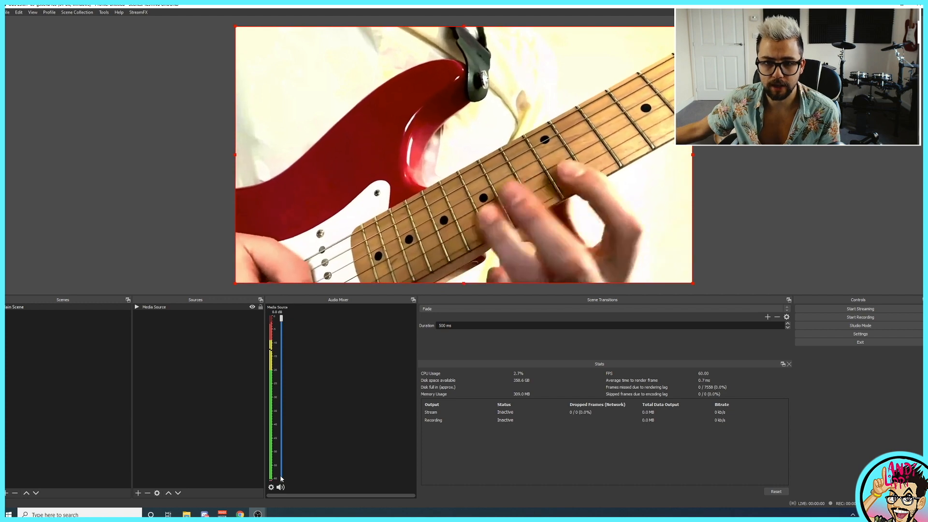
Toggle the Media Source's visibility off, on and off again, leaving it hidden
click(252, 306)
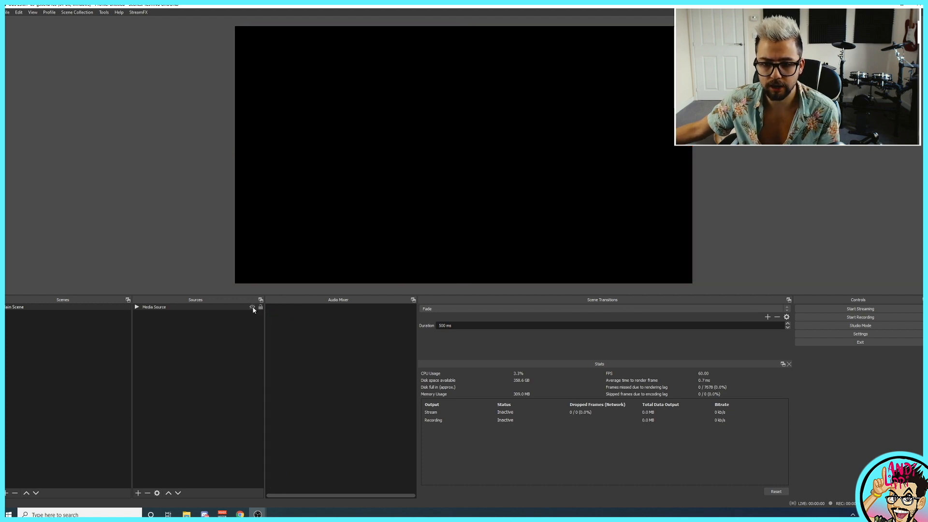
click(252, 306)
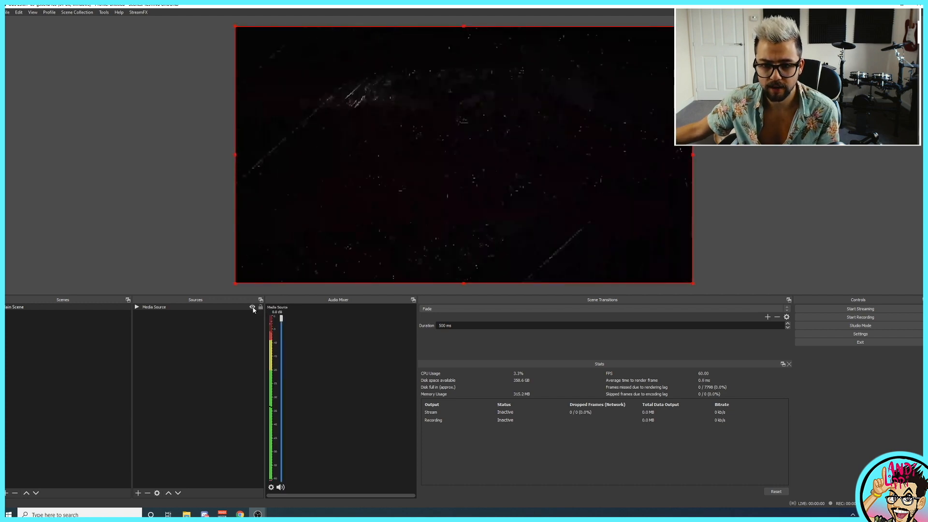
click(252, 307)
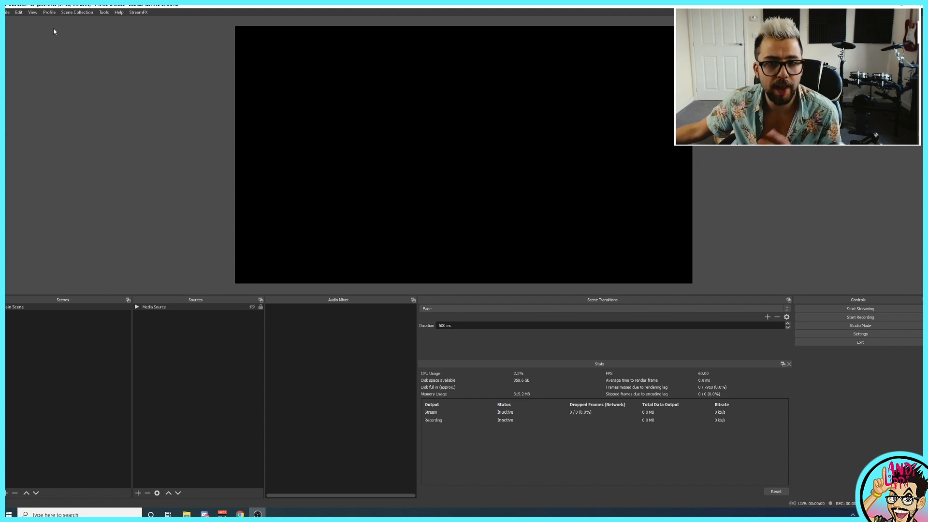
click(32, 12)
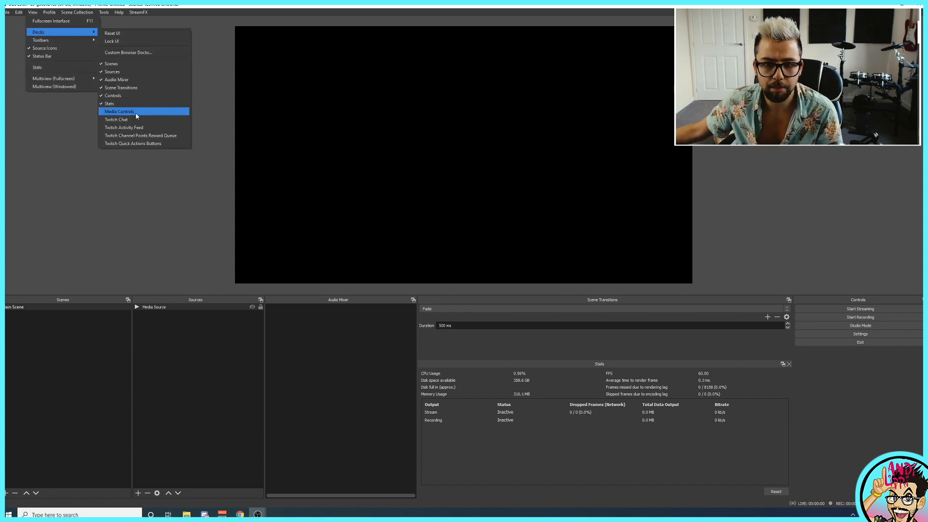
Enable the Media Controls dock and pause then stop the Media Source
click(119, 111)
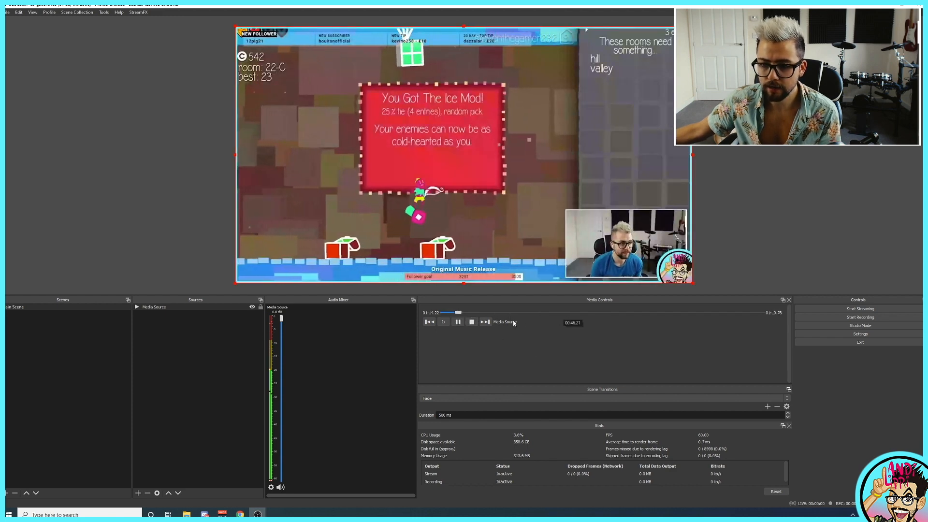
click(457, 321)
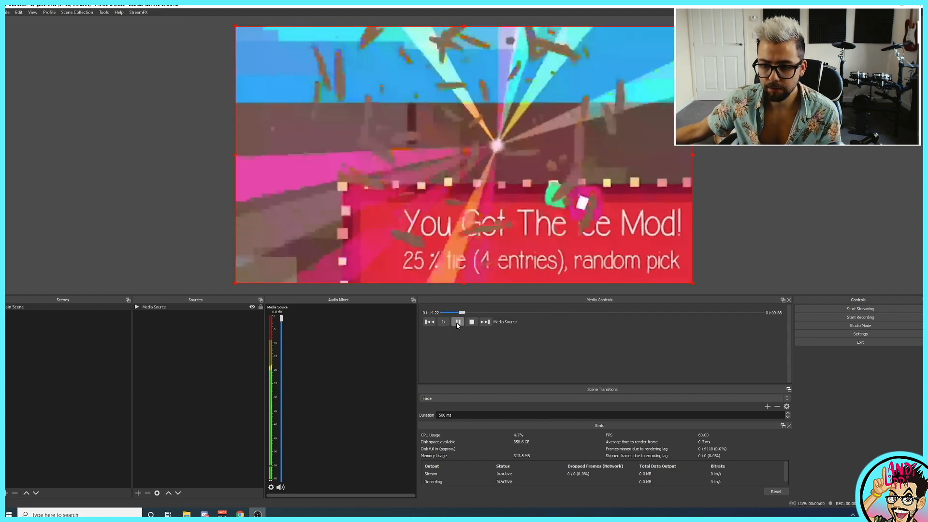
click(472, 321)
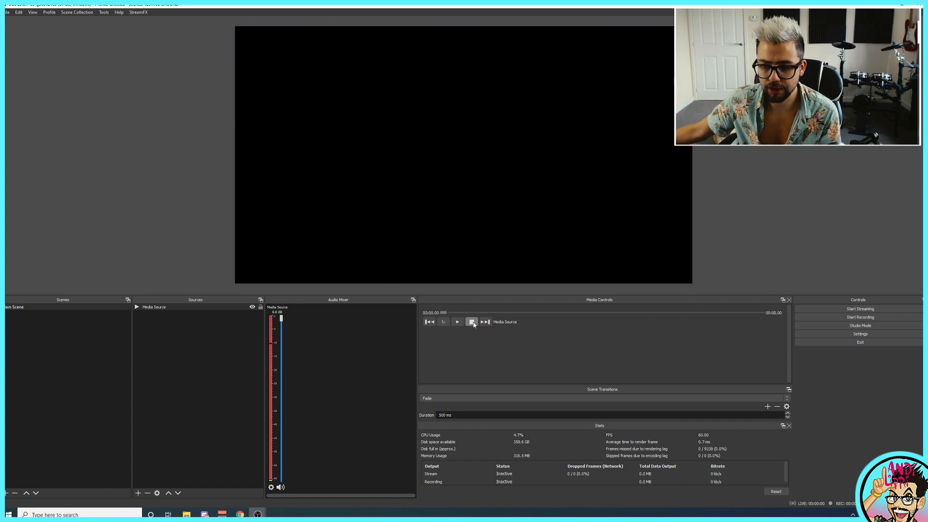
Replay the video and seek ahead twice along the dock's progress bar
click(456, 321)
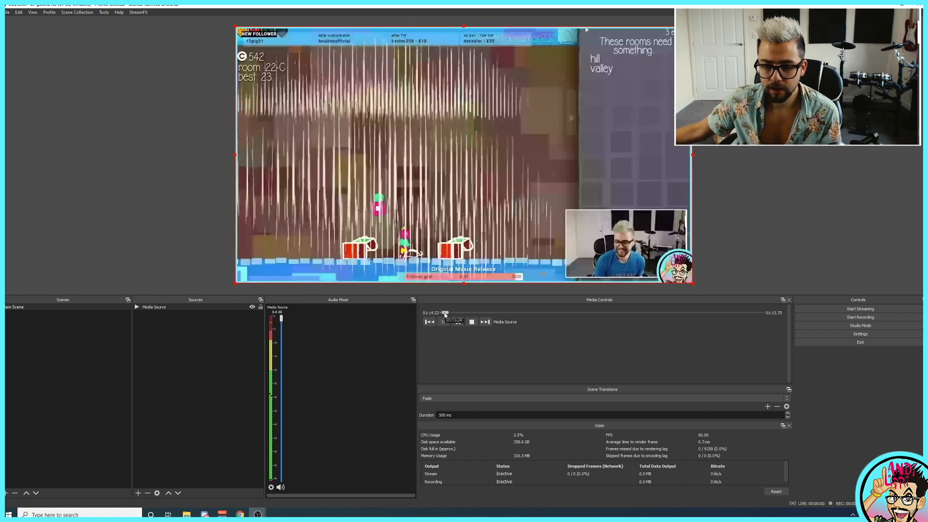
click(457, 320)
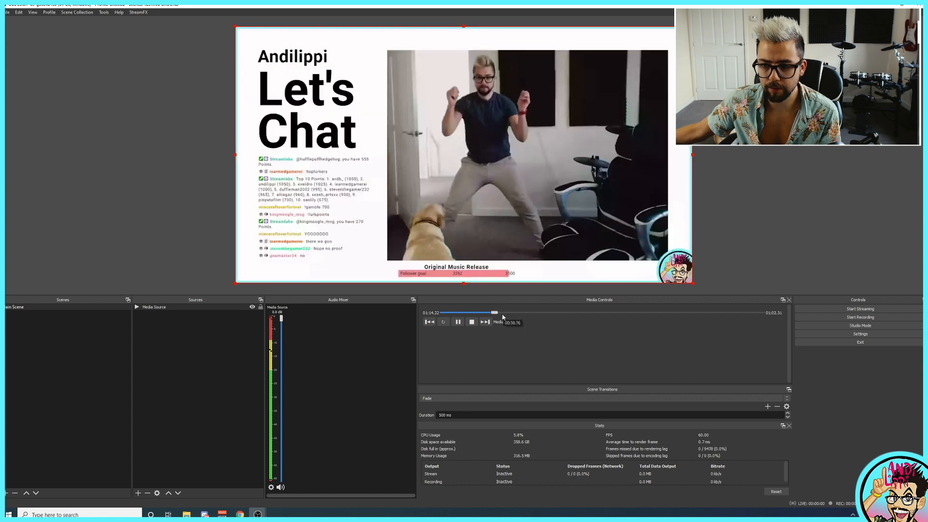
click(457, 321)
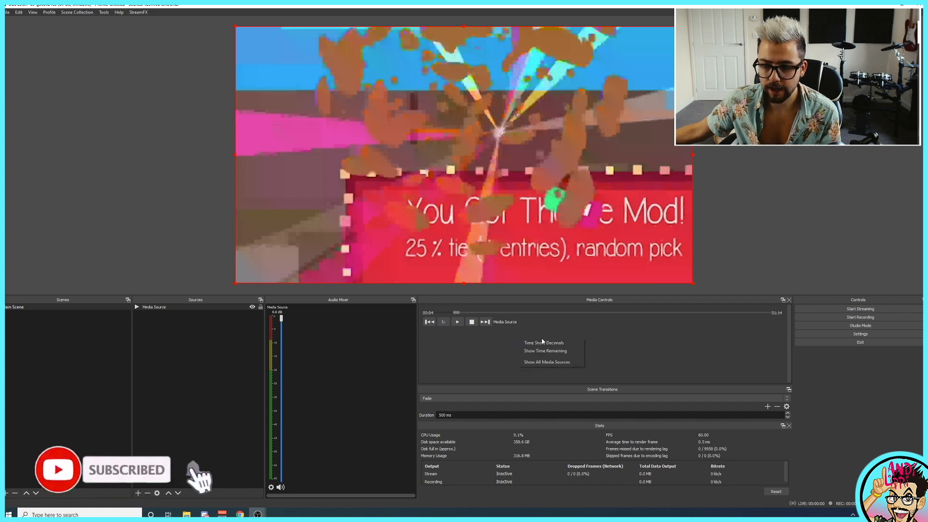
mouse_move(542, 342)
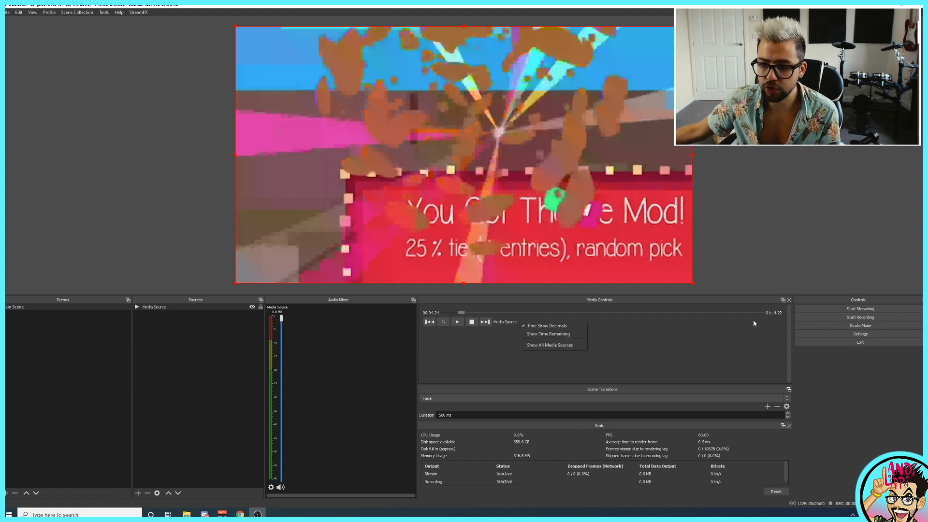
mouse_move(775, 317)
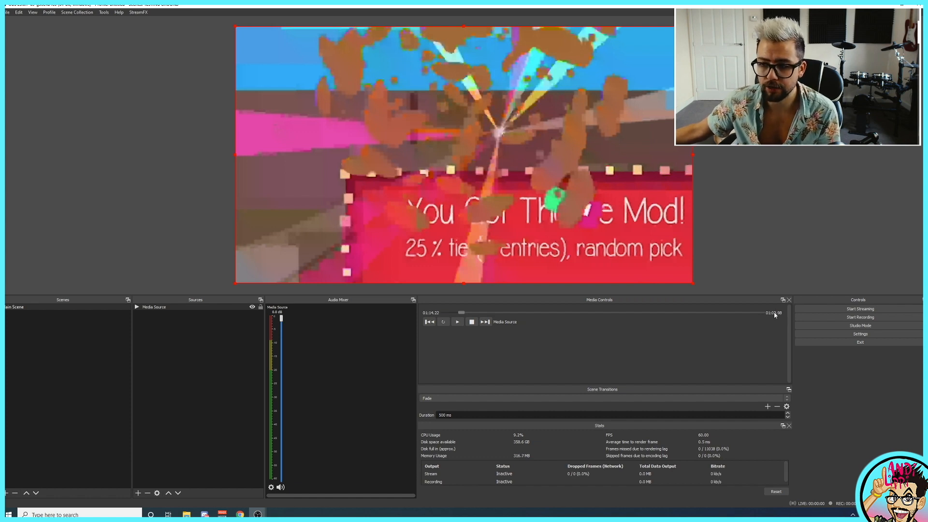
Show time remaining in the dock and enable Show All Media Sources
click(457, 320)
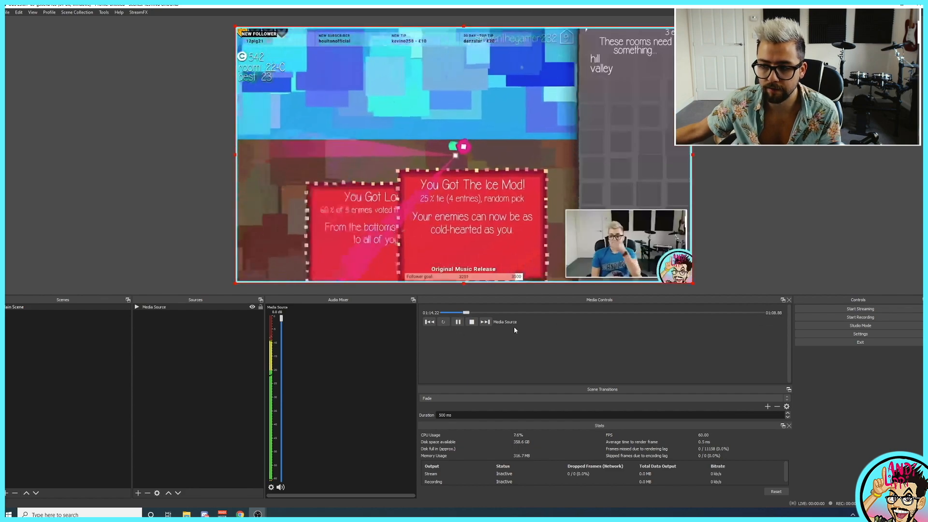
click(457, 321)
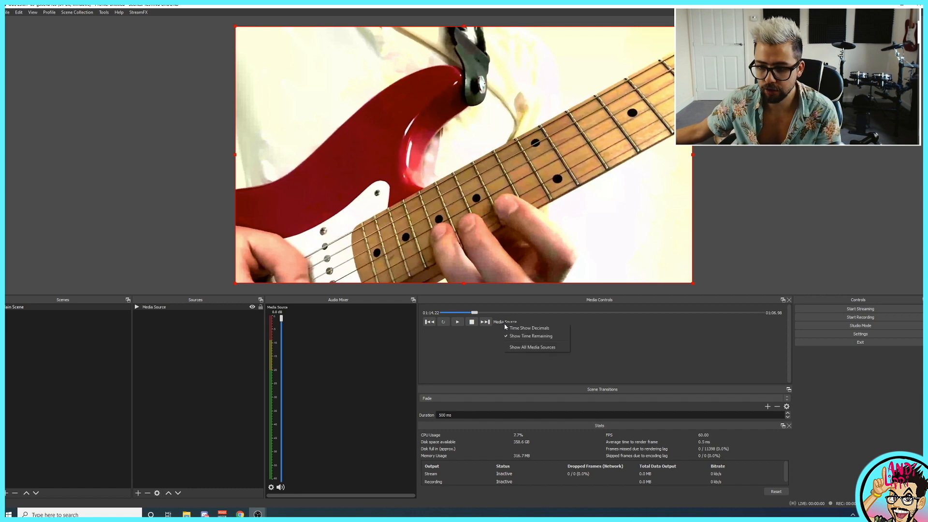
mouse_move(523, 347)
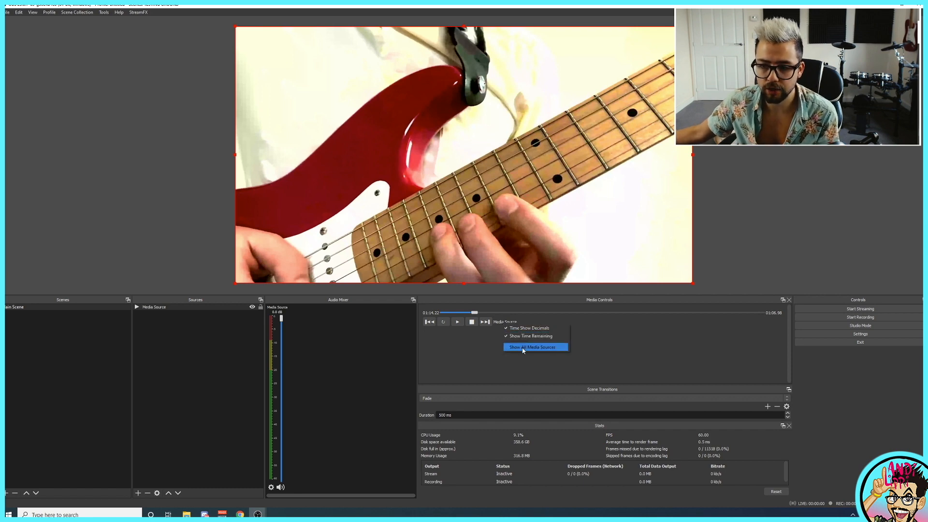
click(531, 347)
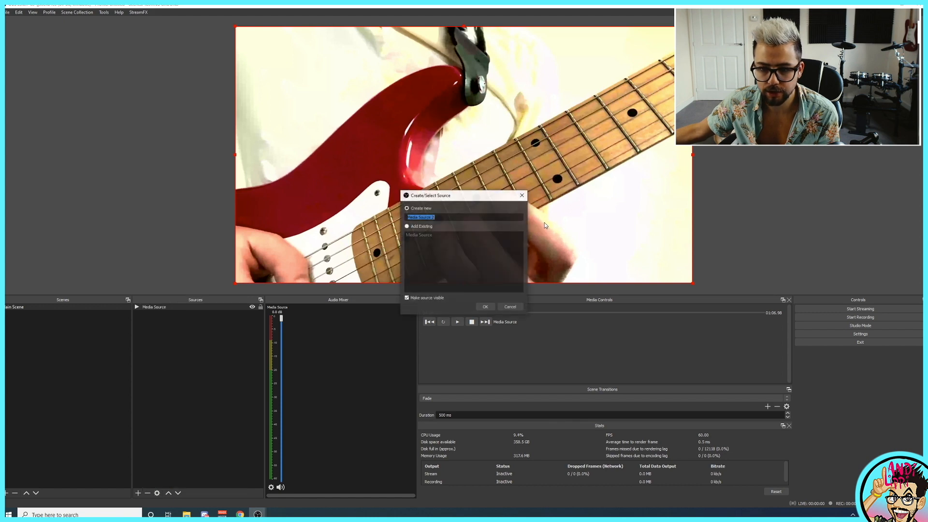
Confirm creating the second media source in Main Scene
click(484, 307)
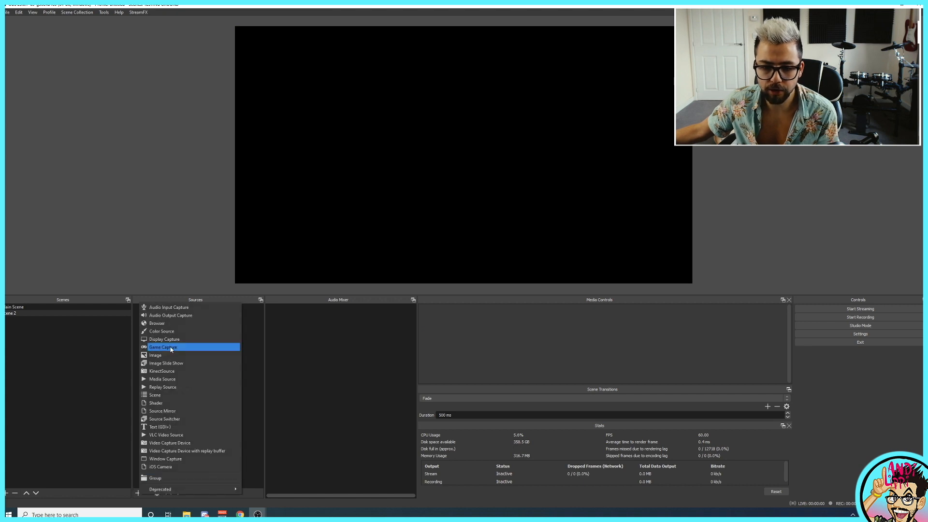
Add a third Media Source with default properties to Scene 2
click(162, 378)
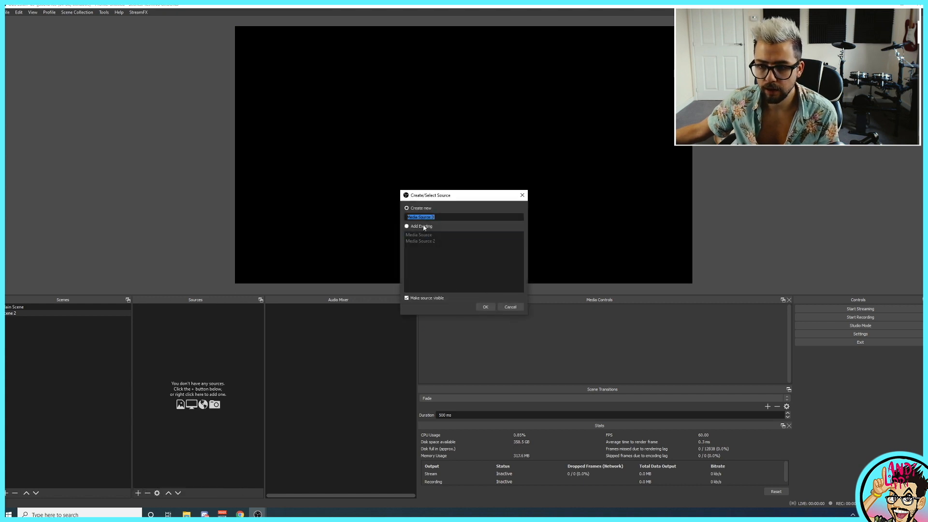
click(484, 306)
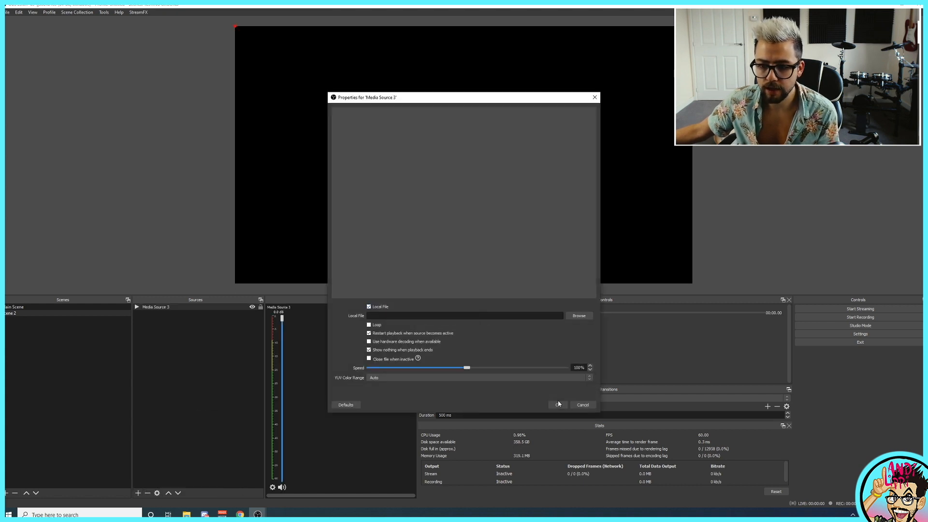
click(556, 404)
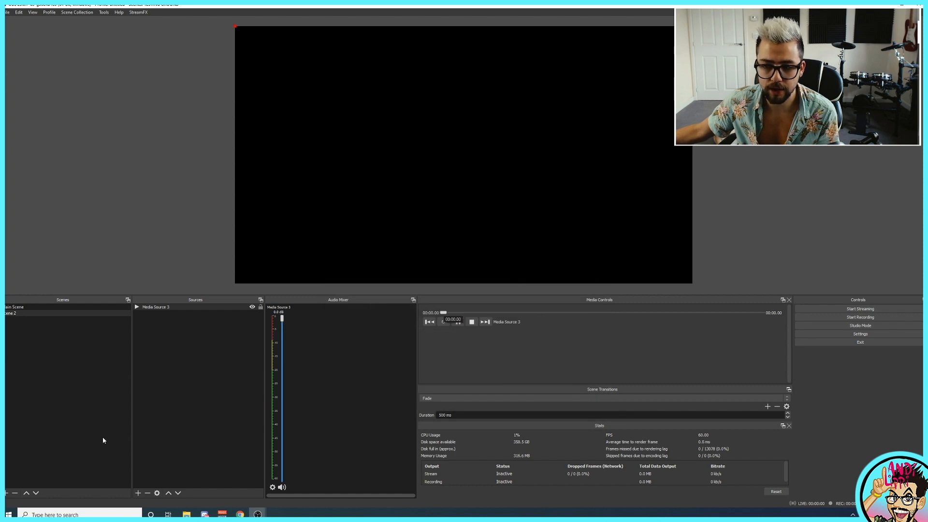
Return to Main Scene and pause the guitar video from the Media Controls dock
click(14, 306)
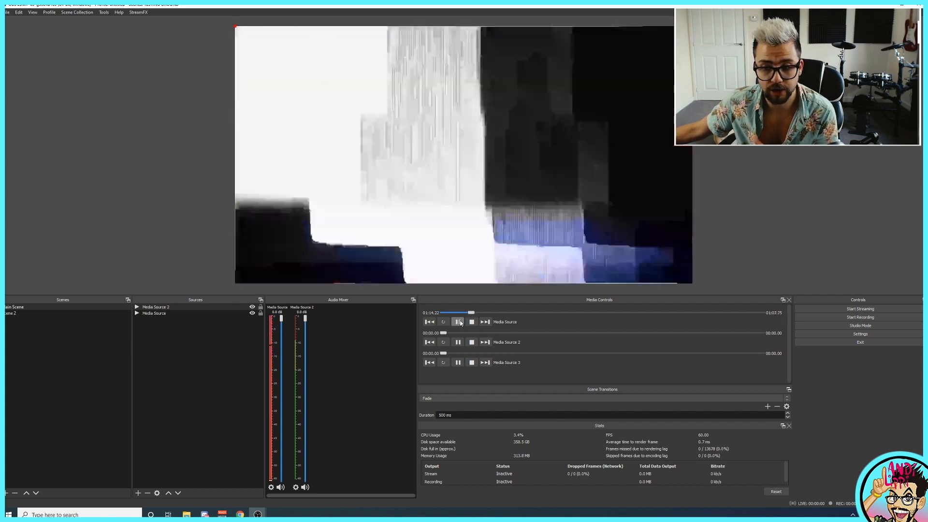
click(457, 320)
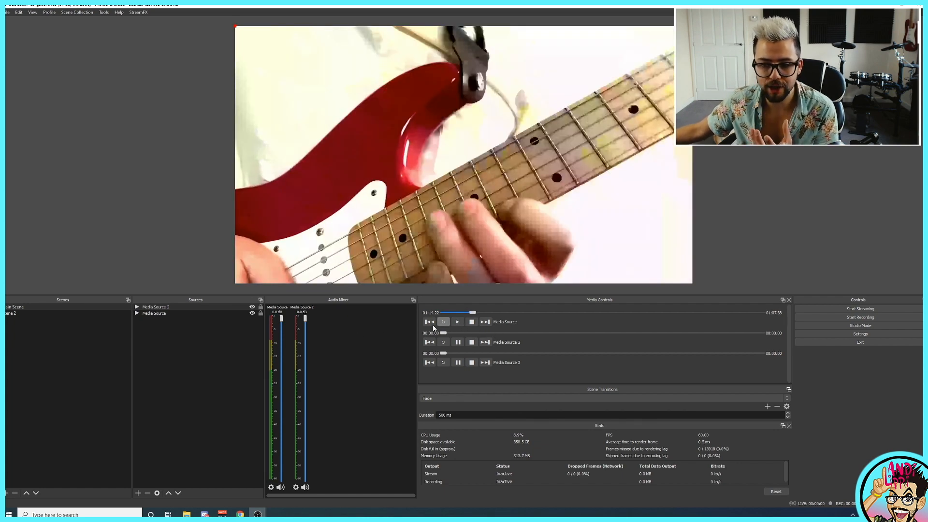
click(429, 321)
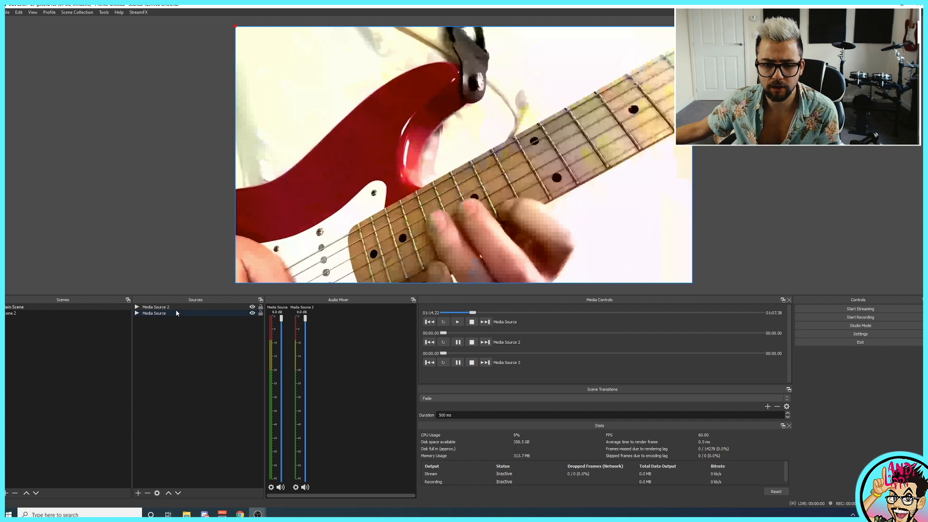
Delete Media Source 2 from Main Scene, confirming with Yes
click(147, 492)
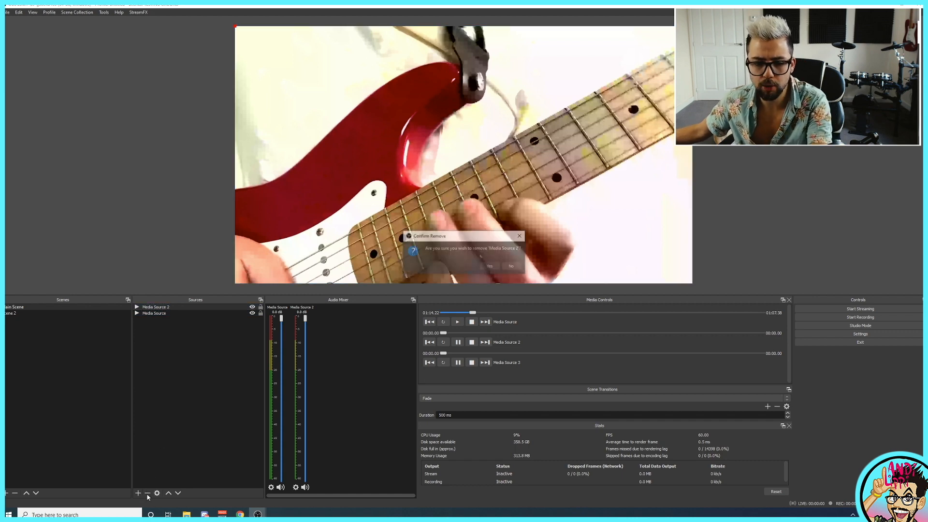
click(489, 266)
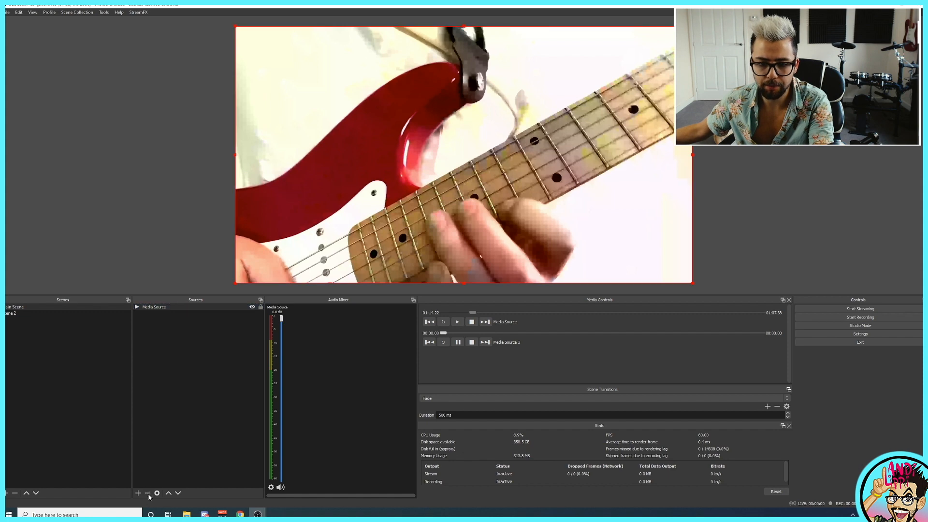
click(137, 492)
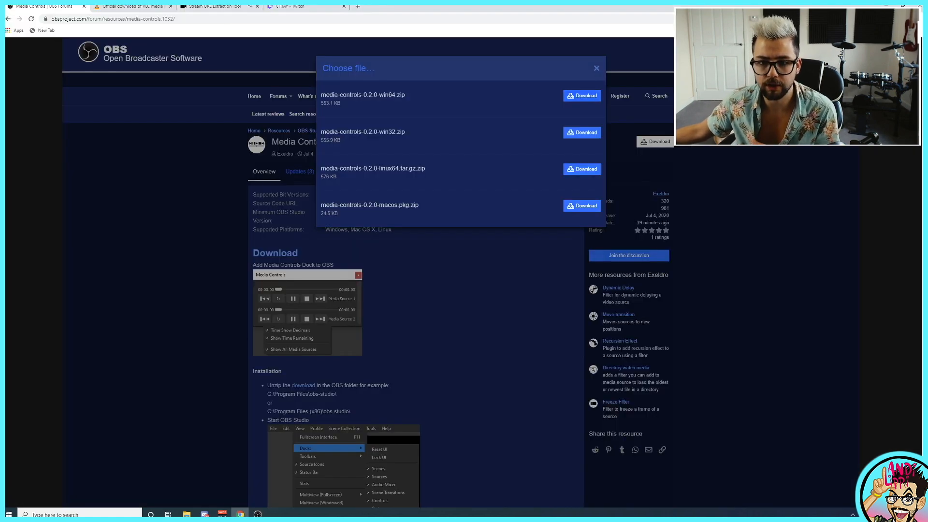
Switch to the VideoLAN tab and start the VLC media player download
click(131, 6)
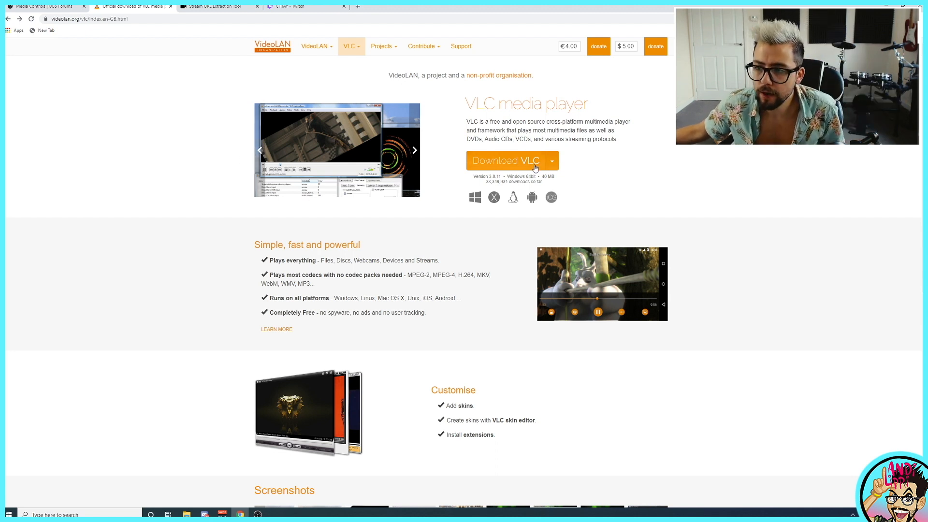
click(551, 160)
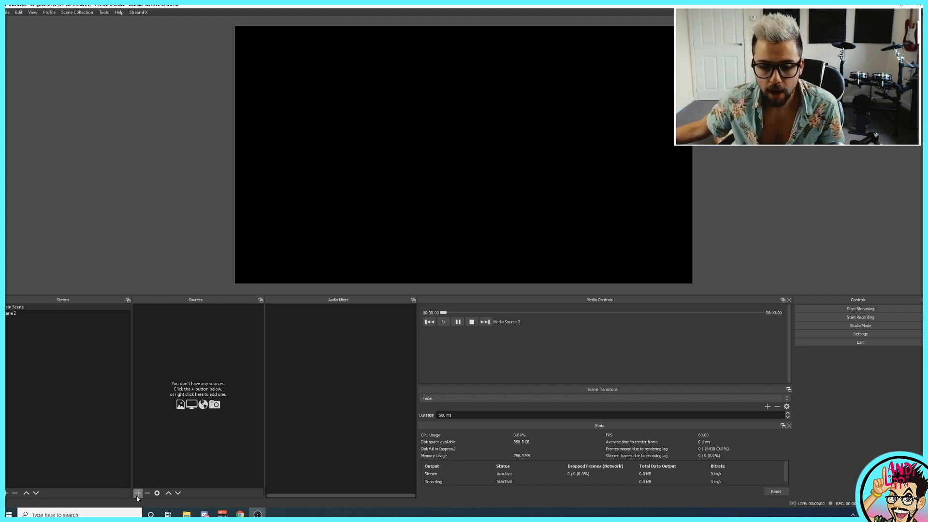
Add a VLC Video Source to Main Scene and bring up its Add Files option for the empty playlist
click(137, 492)
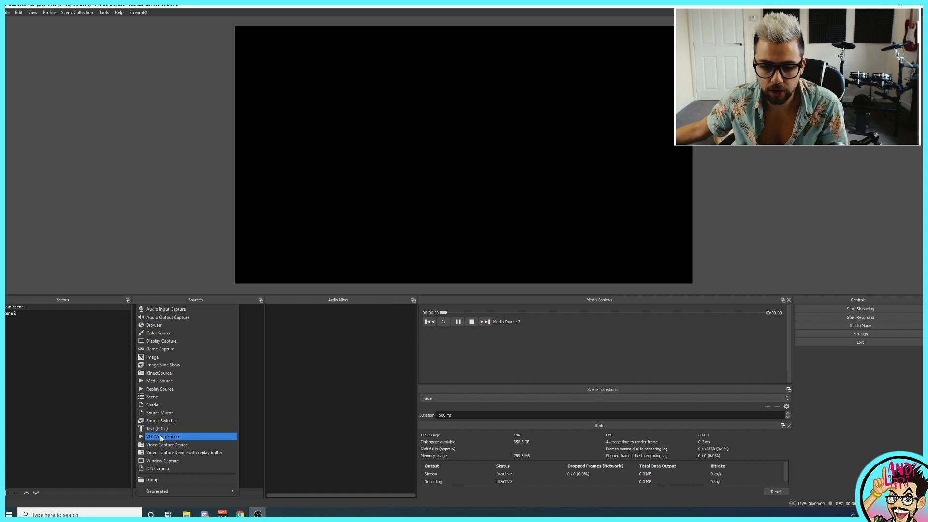
click(164, 437)
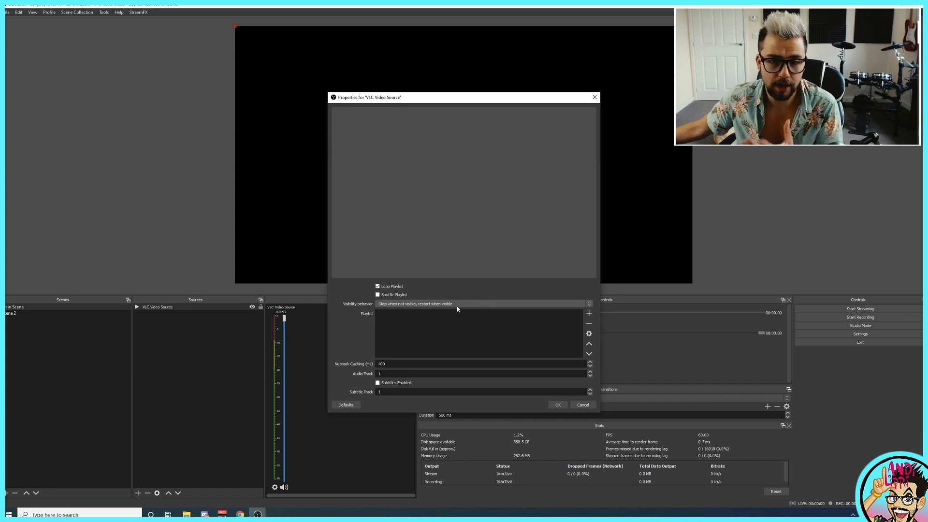
click(588, 313)
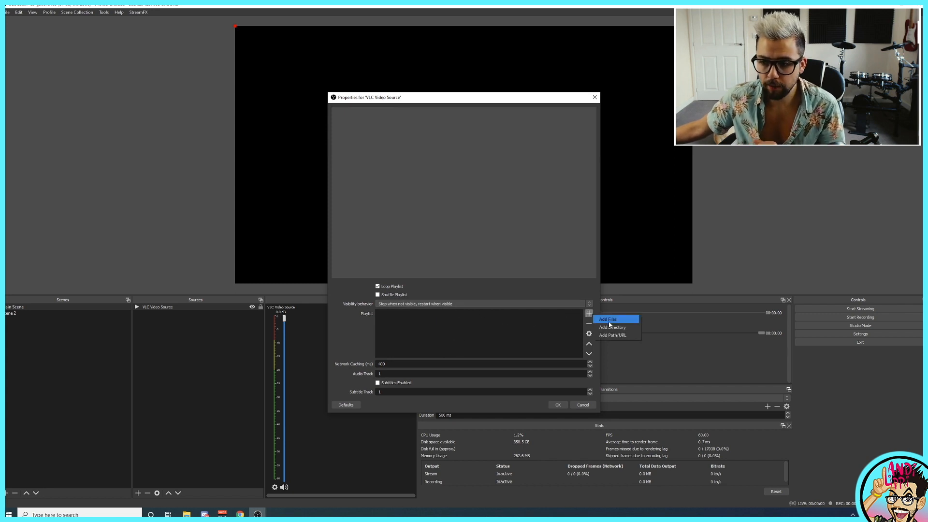
mouse_move(613, 328)
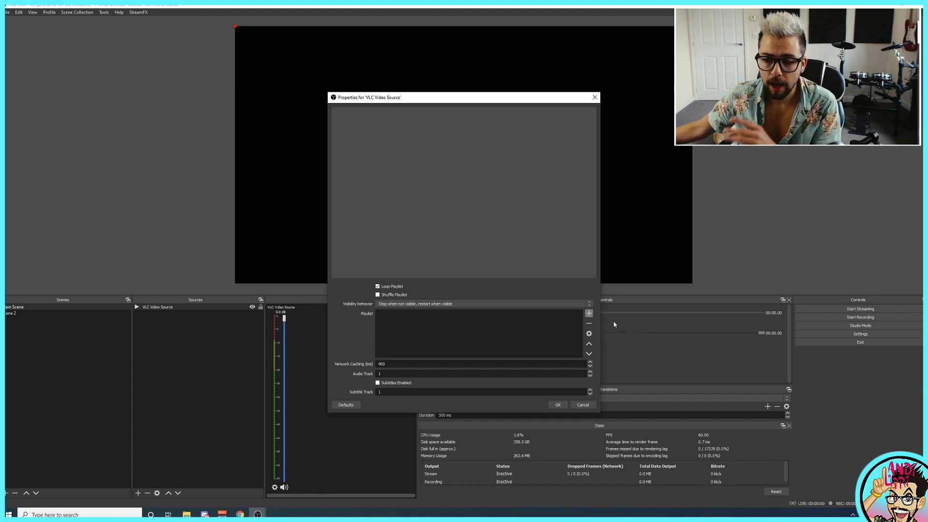
Add the Andi intro 6, Alien Isolation intro and BRB Starting Soon videos to the playlist
click(588, 313)
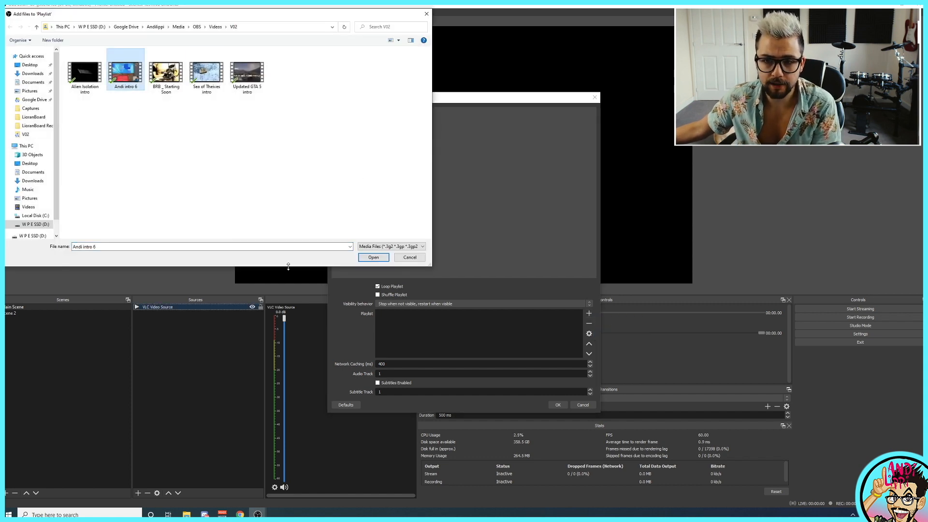
click(373, 257)
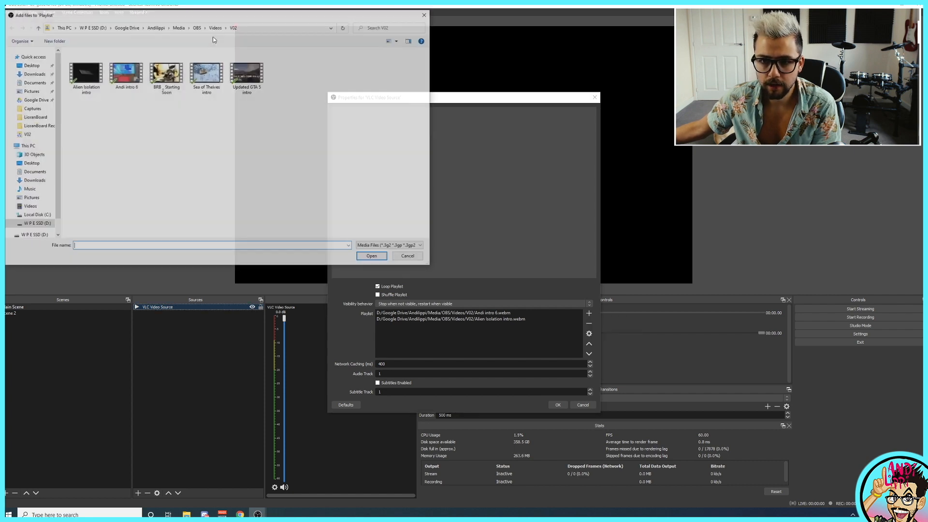
click(371, 255)
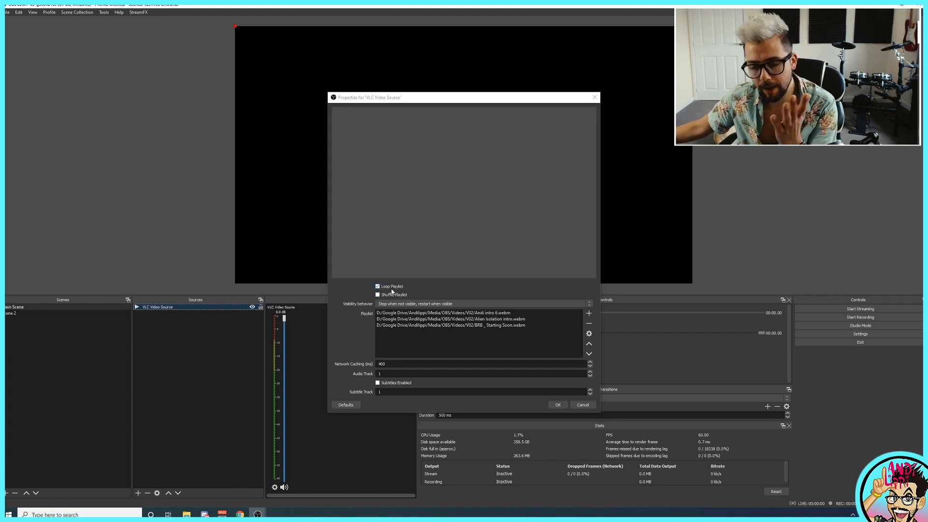
click(482, 304)
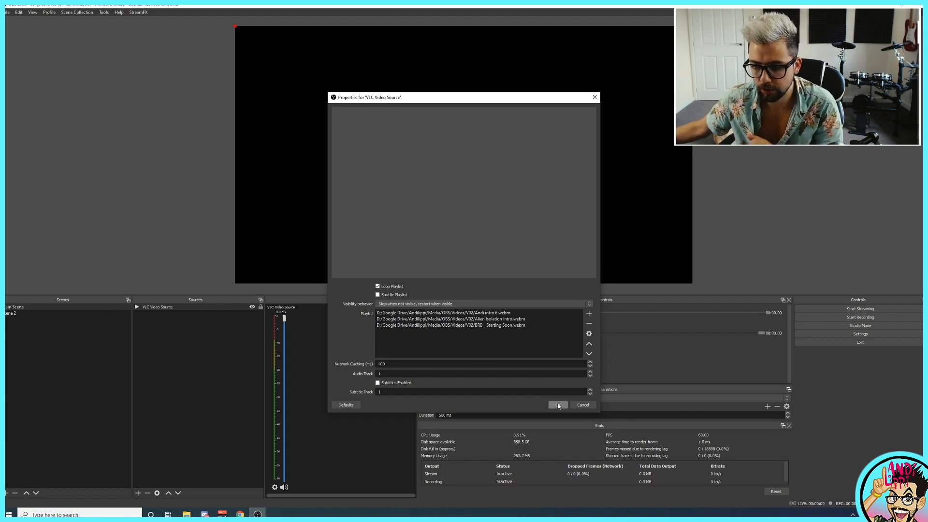
Apply the playlist, then skip next, previous, restart and play/pause the VLC source from Media Controls
click(556, 405)
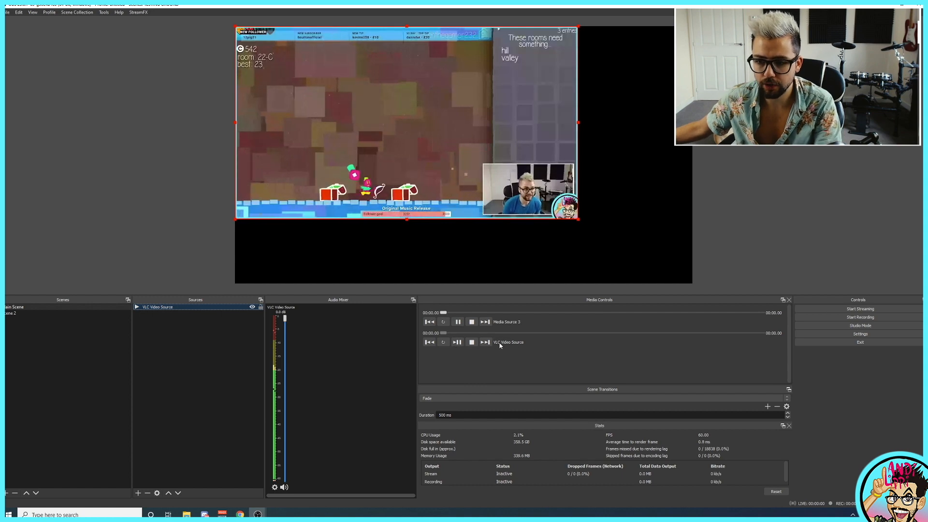
click(457, 342)
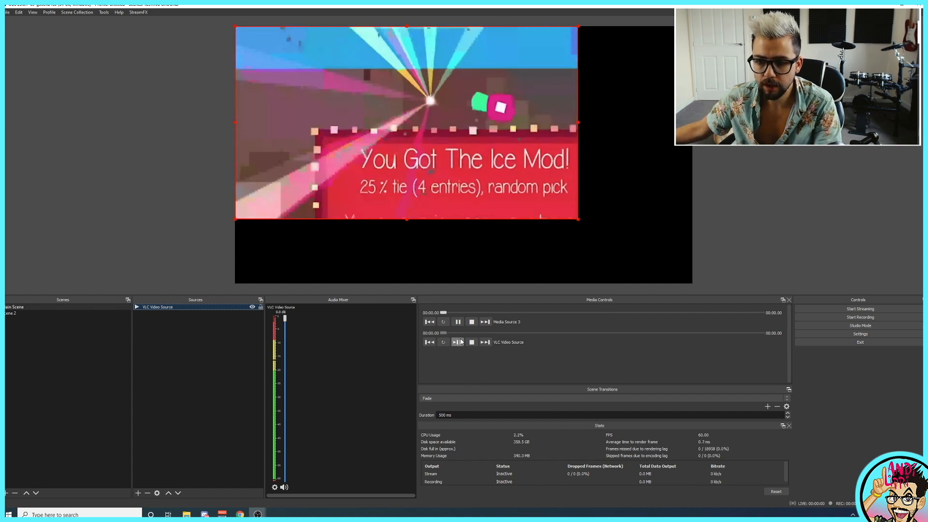
click(457, 341)
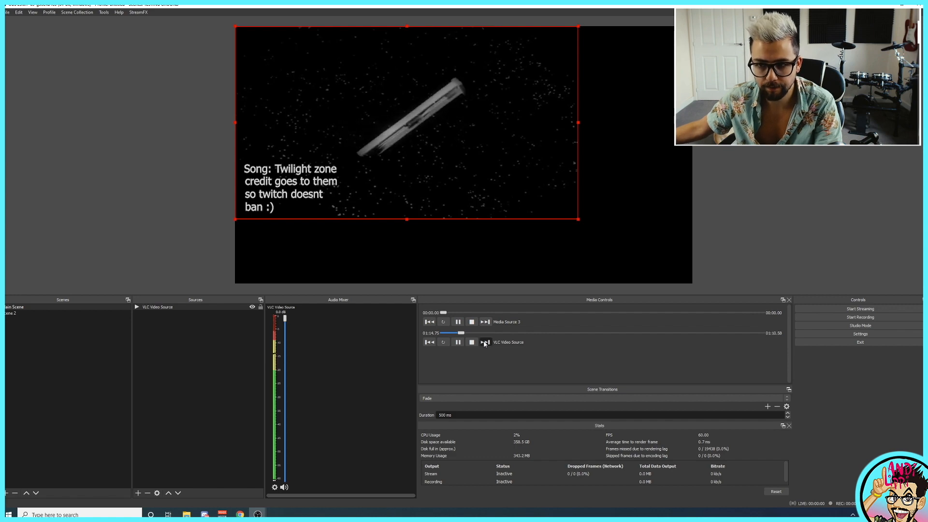
click(429, 342)
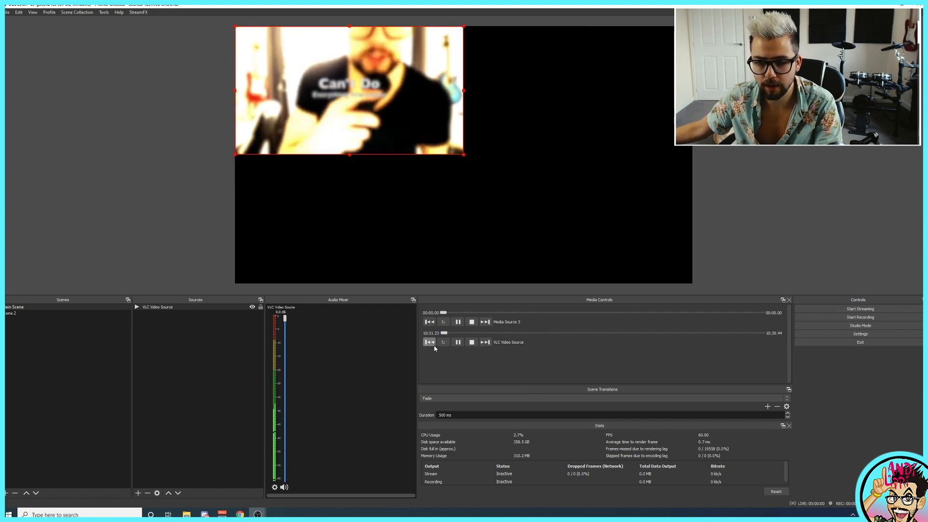
click(442, 342)
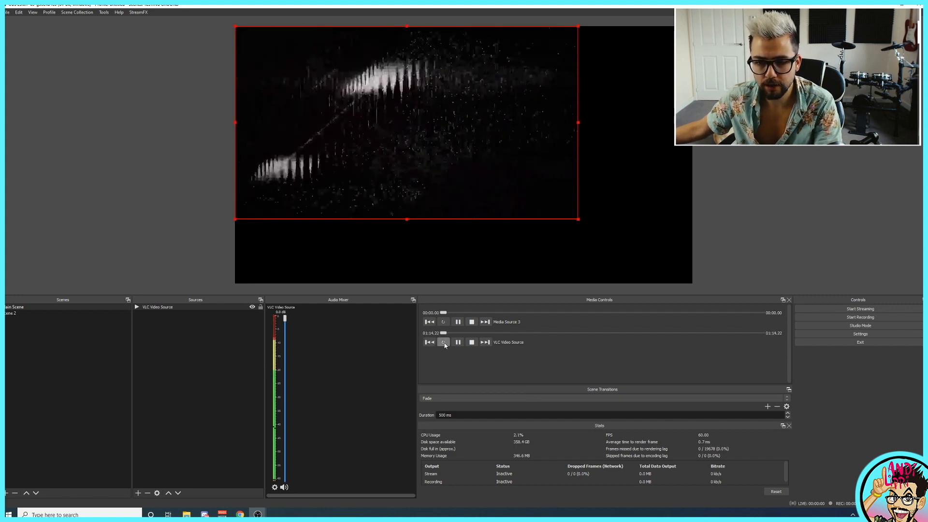
click(457, 342)
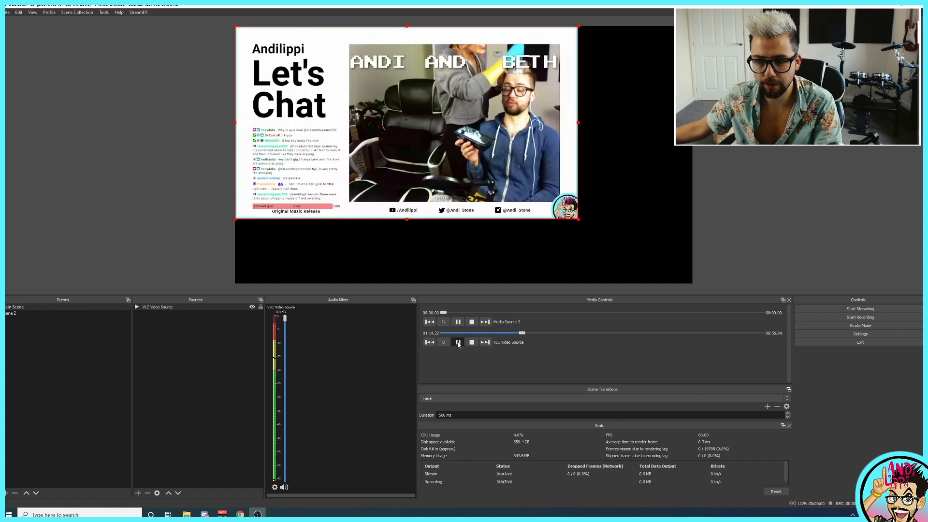
click(457, 342)
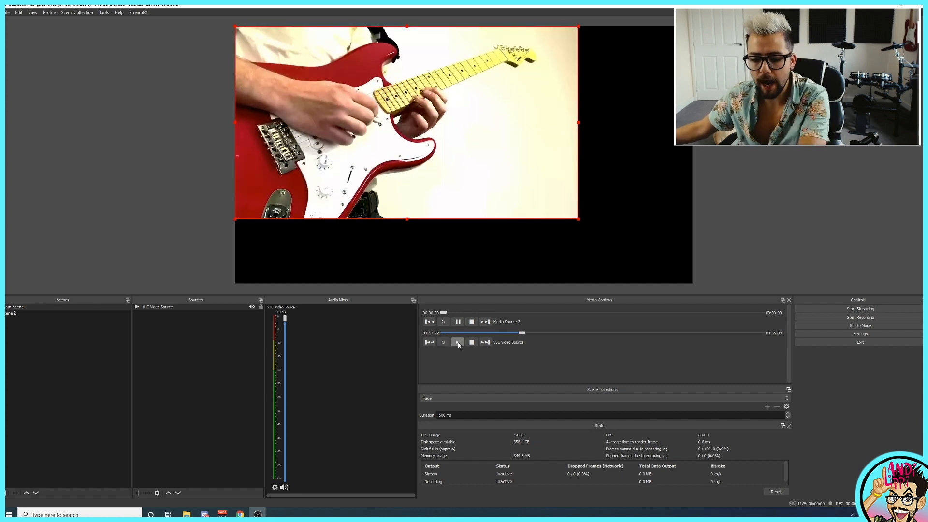